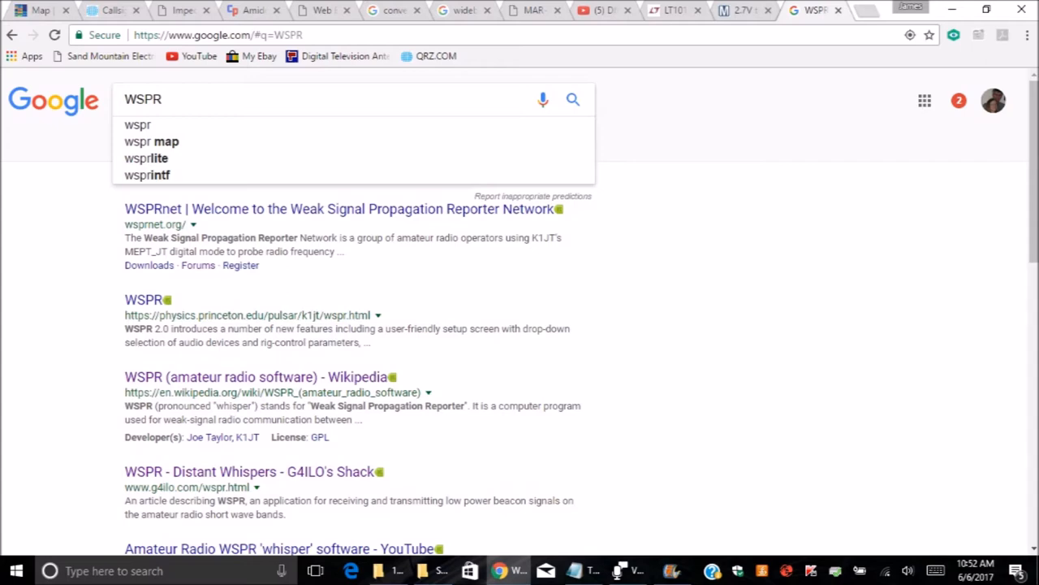
Open the WSPRnet site from the search results
{"action": "left_click", "coordinate": [143, 300]}
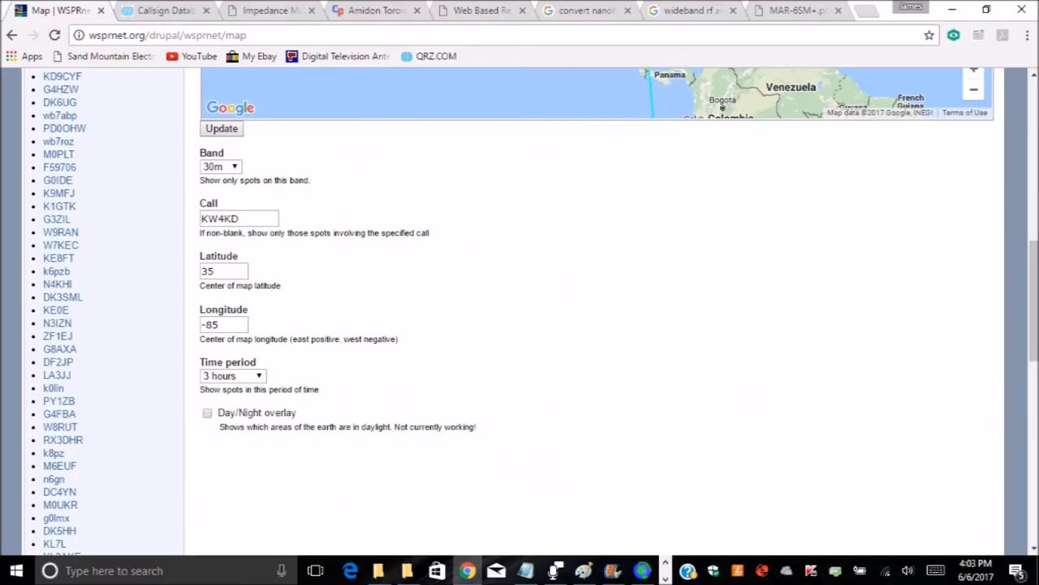
Show WSPRnet's spot database listing for KW4KD, then follow a link onward
{"action": "left_click", "coordinate": [221, 128]}
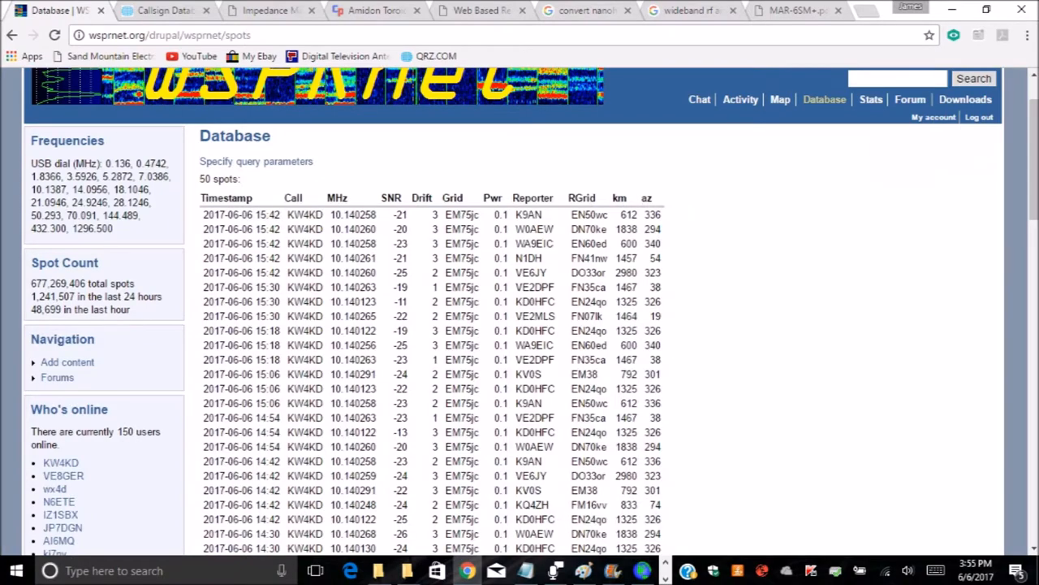
{"action": "left_click", "coordinate": [625, 570]}
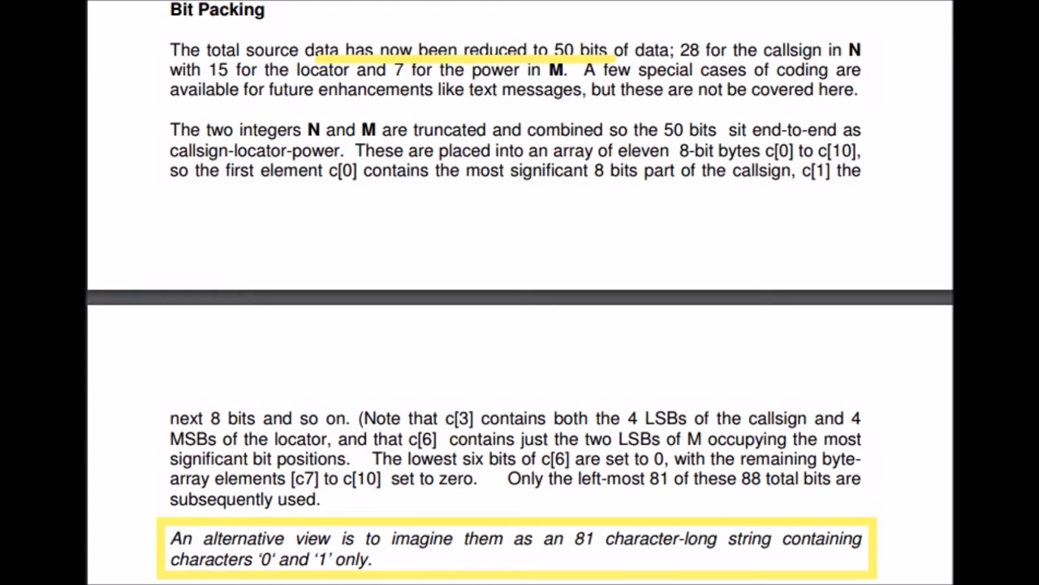
Scroll down the WSPR encoding document toward the Bit Packing section
{"action": "scroll", "scroll_direction": "down", "scroll_amount": 3}
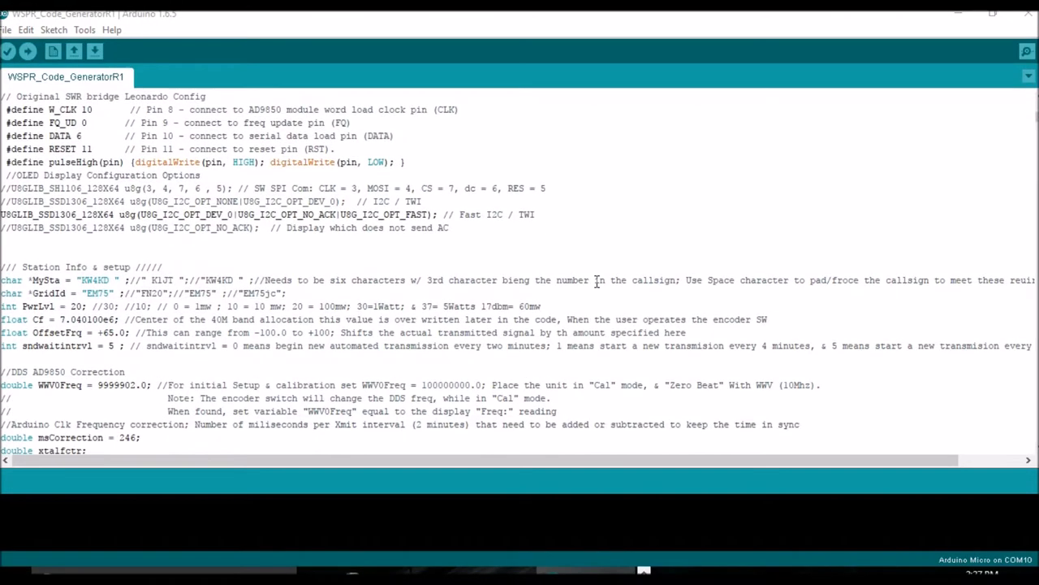
{"action": "scroll", "scroll_direction": "down", "scroll_amount": 3}
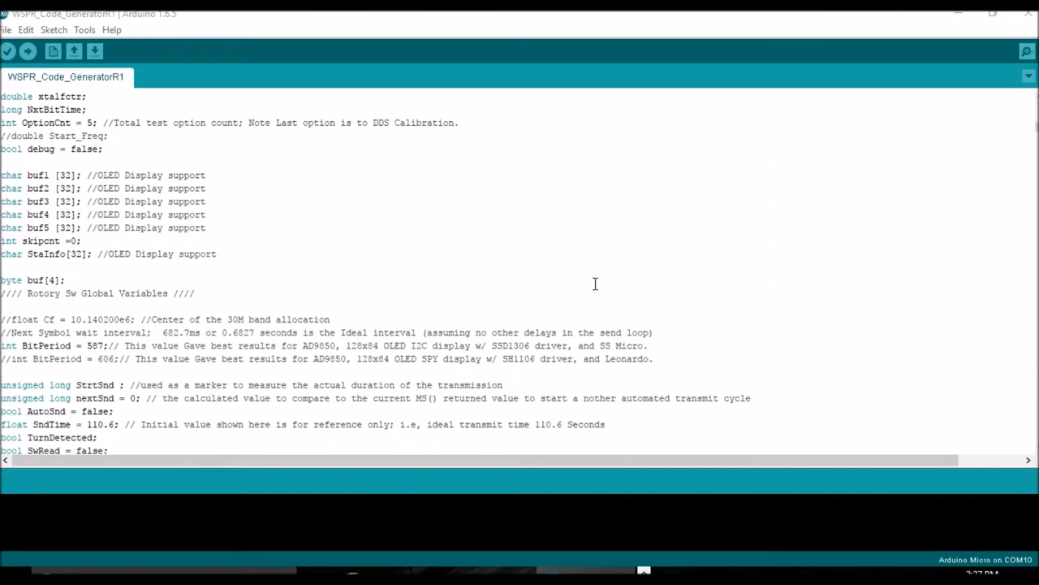
{"action": "scroll", "scroll_direction": "down", "scroll_amount": 3}
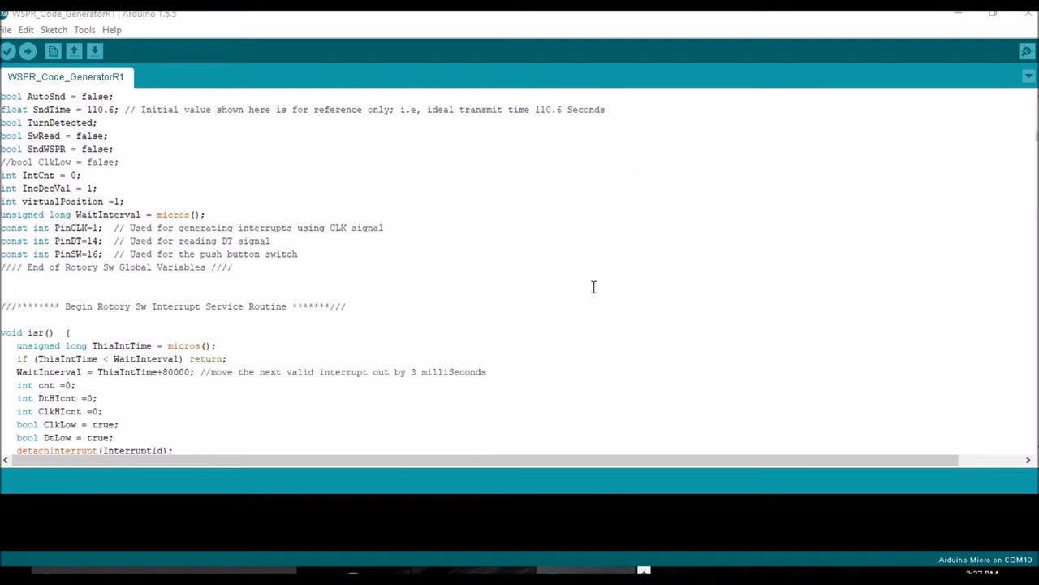
{"action": "scroll", "scroll_direction": "down", "scroll_amount": 3}
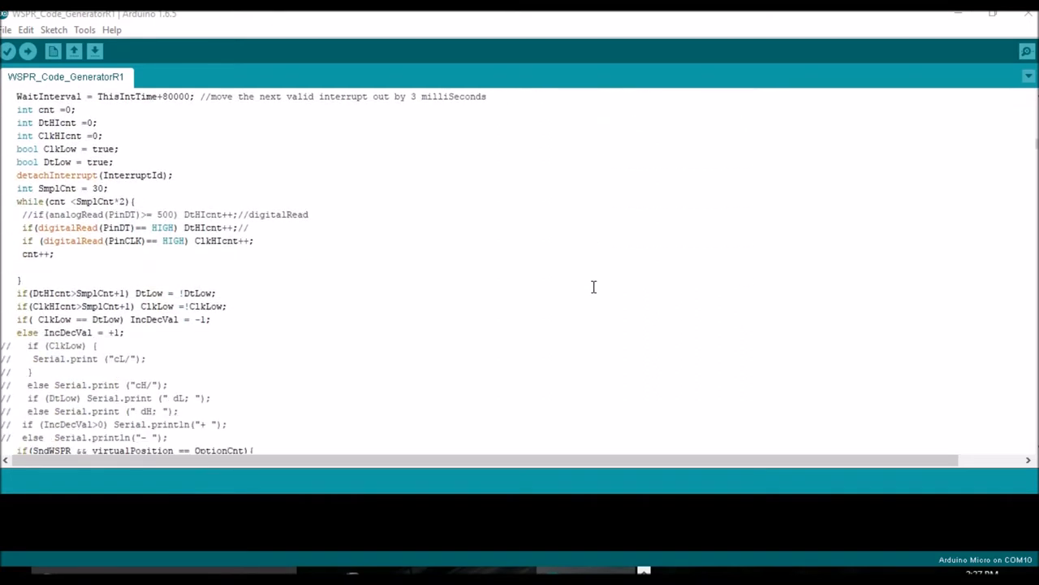
{"action": "scroll", "scroll_direction": "down", "scroll_amount": 3}
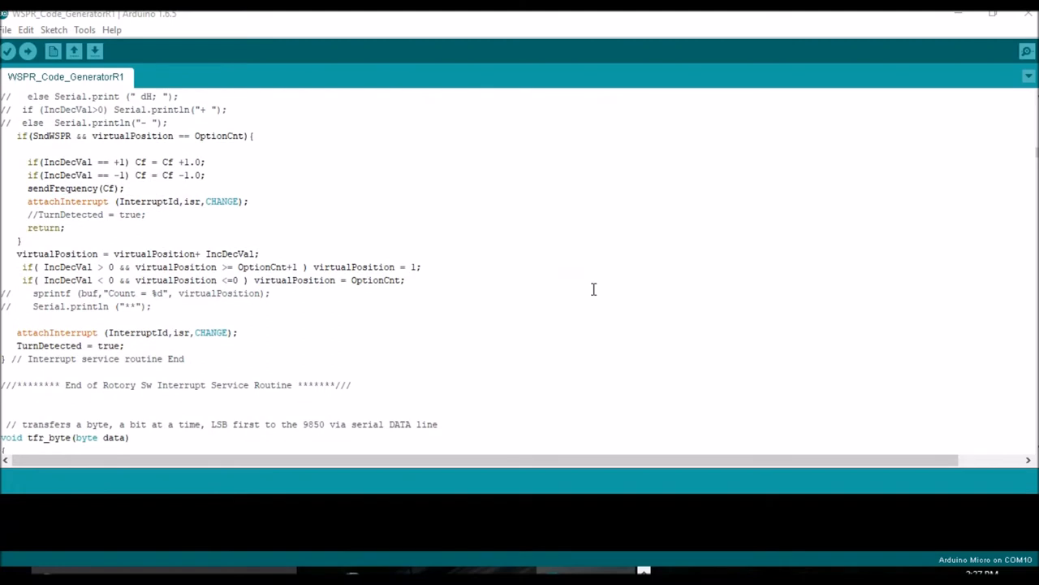
{"action": "scroll", "scroll_direction": "down", "scroll_amount": 3}
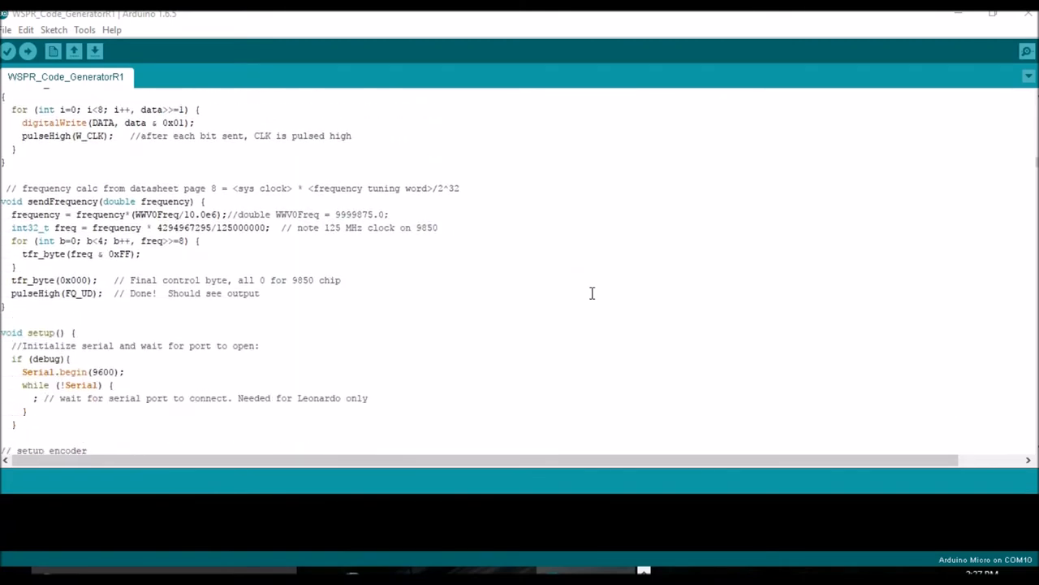
{"action": "scroll", "scroll_direction": "down", "scroll_amount": 3}
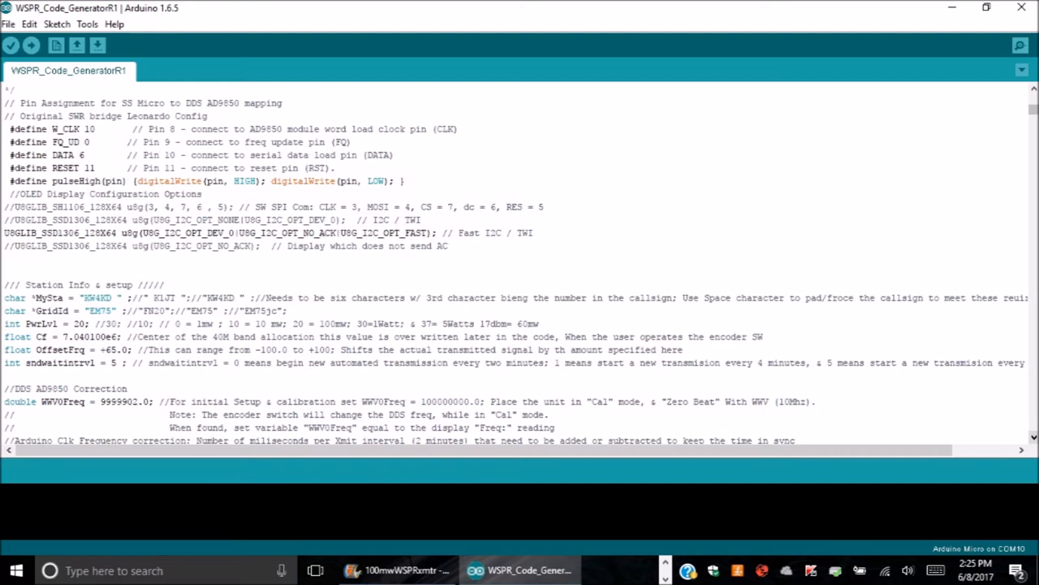
{"action": "double_click", "coordinate": [49, 297]}
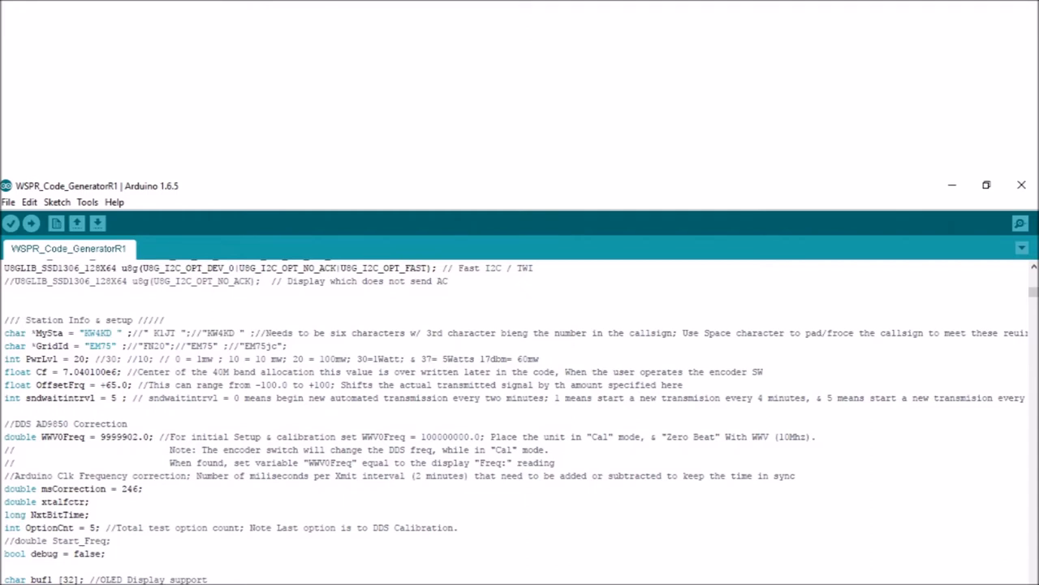
Highlight the WWV0Freq = 9999902.0 calibration line in the DDS correction settings
{"action": "double_click", "coordinate": [63, 436]}
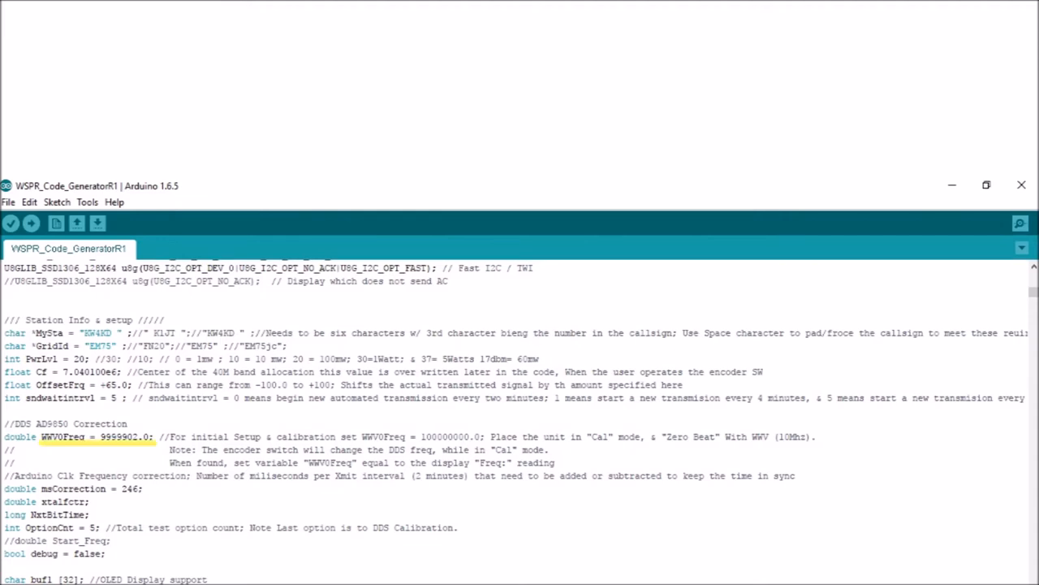